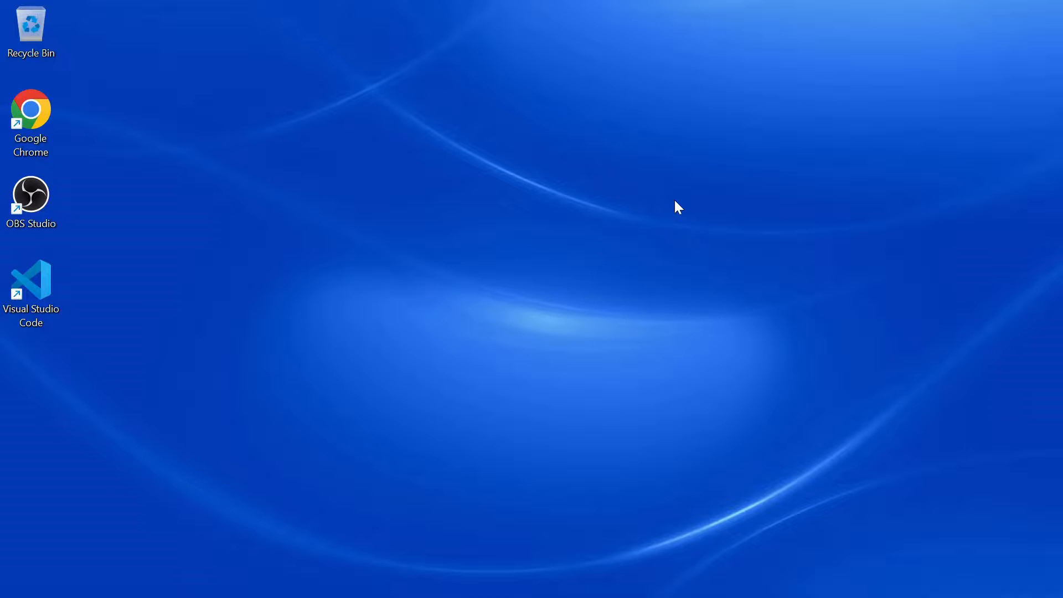
pyautogui.moveTo(707, 352)
pyautogui.write('docke')
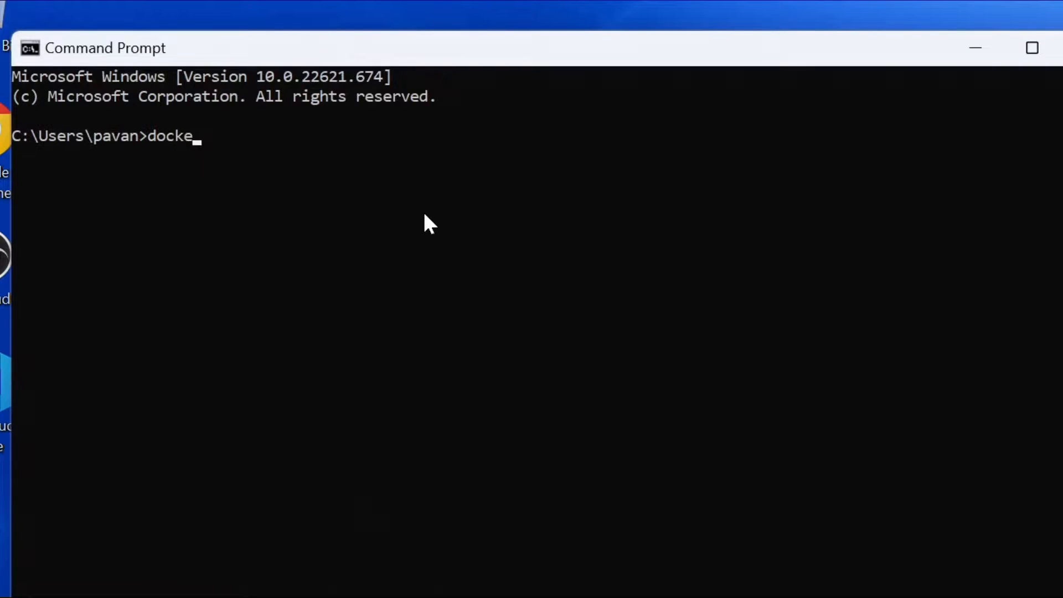
# Run docker --version in Command Prompt and see docker is unrecognized.
pyautogui.write('r --version')
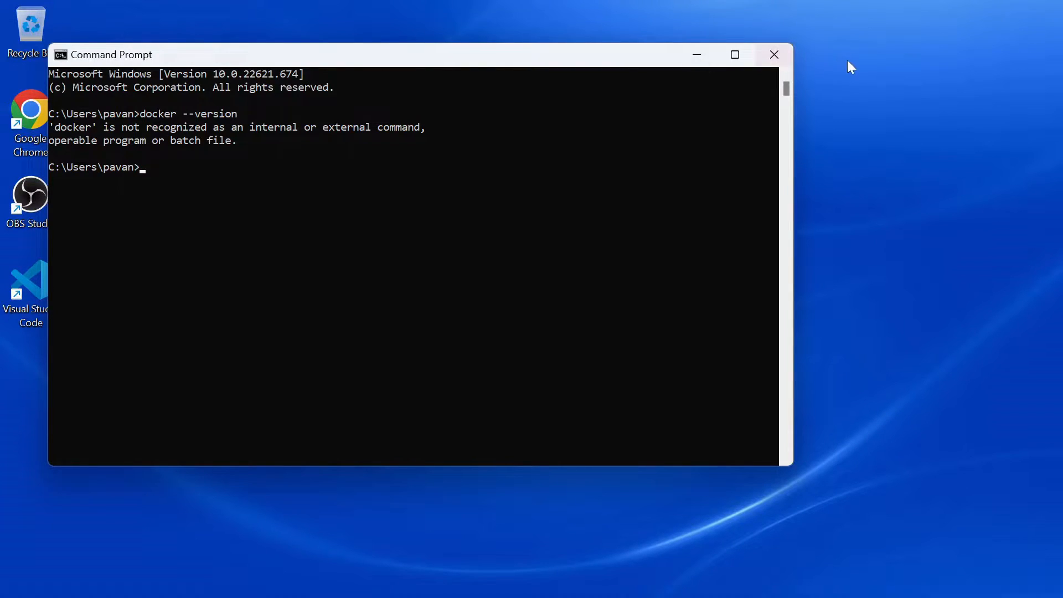
pyautogui.click(773, 54)
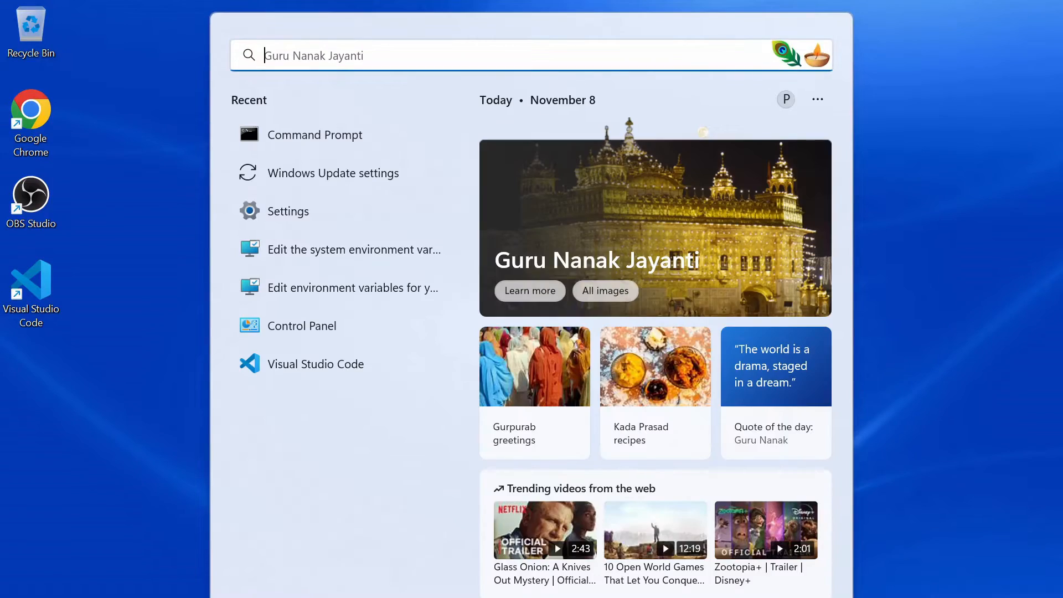
# Search the Start menu for 'windows Update settings'.
pyautogui.write('windows Update settings')
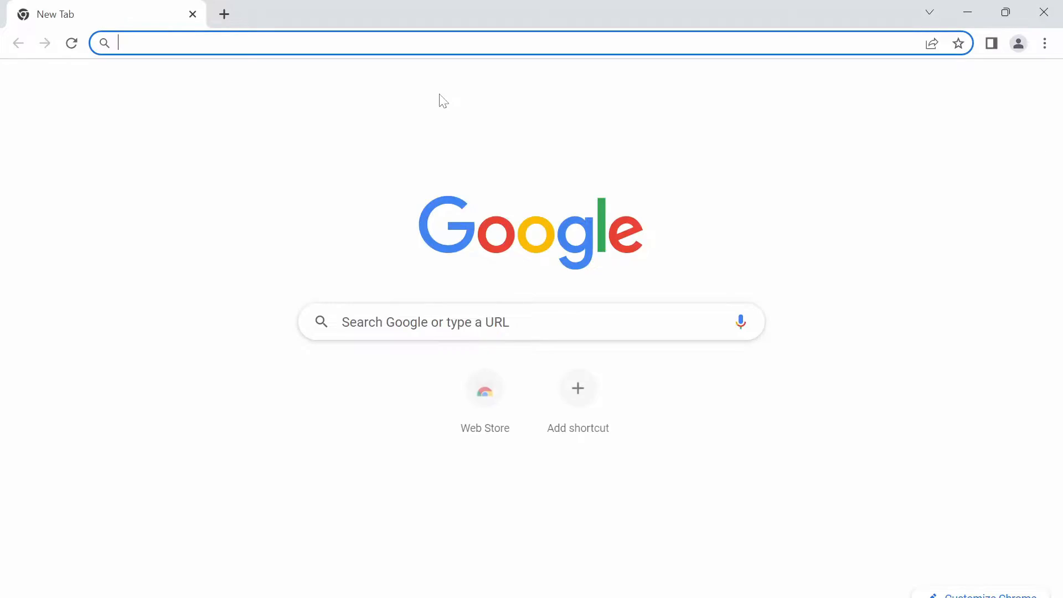
# Google 'docker for windows' and open the Install on Windows Docker documentation result.
pyautogui.write('docker for windows')
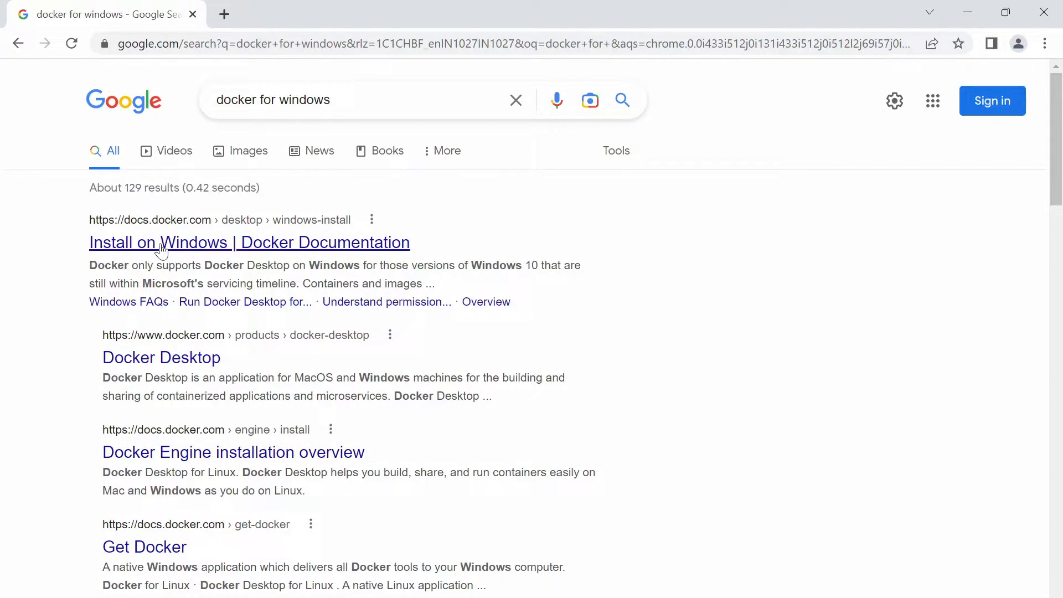
pyautogui.click(249, 241)
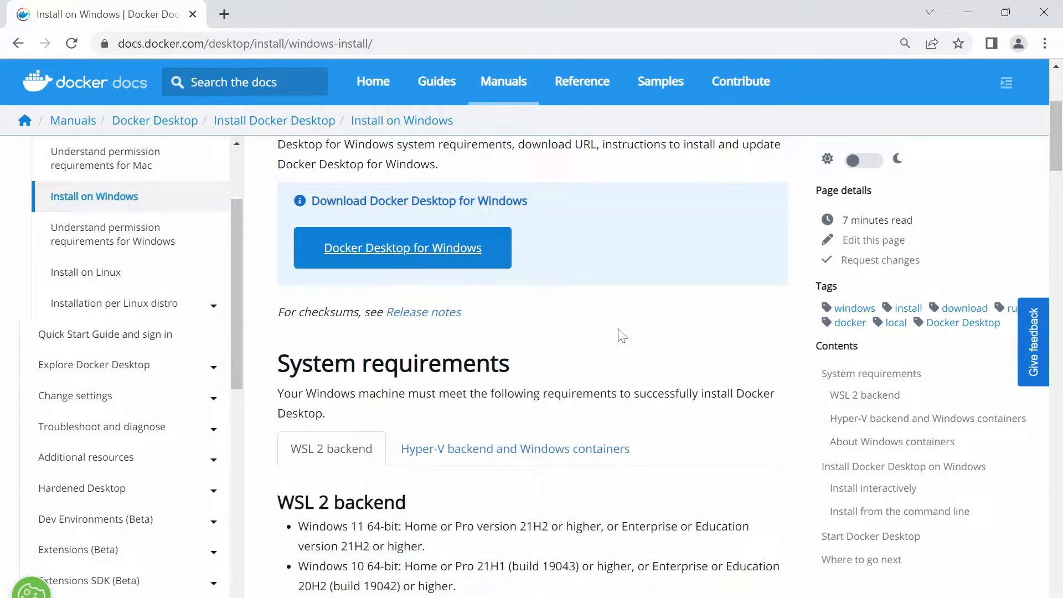
# Scroll to and select the WSL 2 backend system requirements on the Install on Windows page.
pyautogui.scroll(-3)
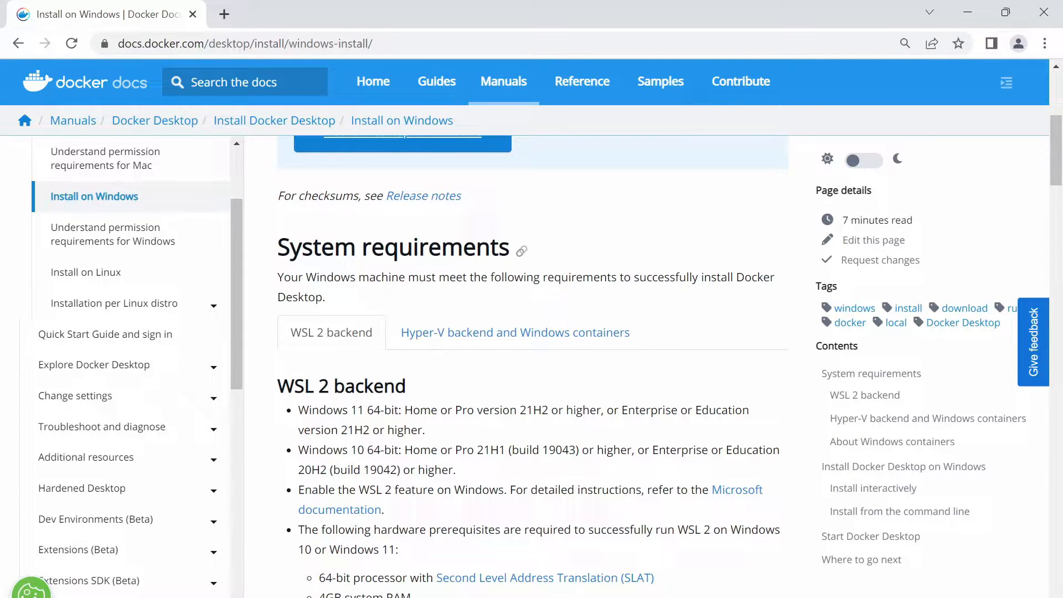
pyautogui.scroll(-3)
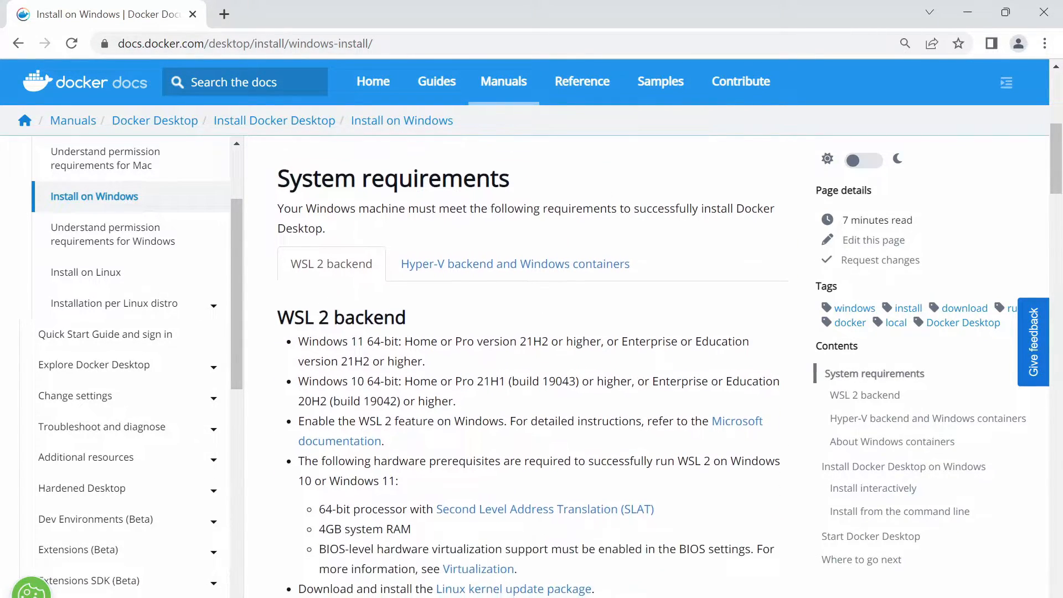
pyautogui.scroll(-3)
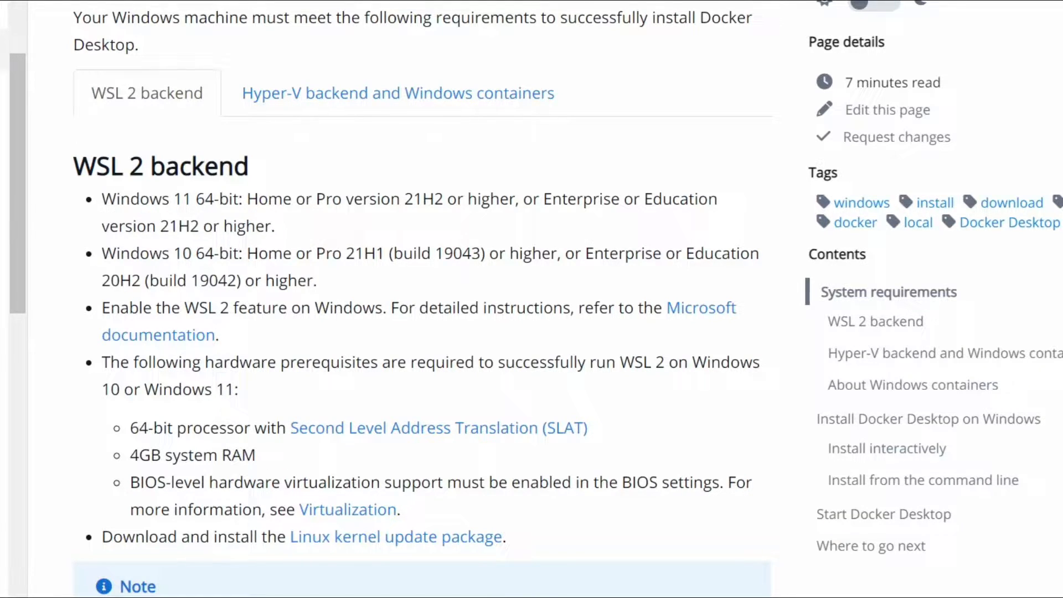
pyautogui.moveTo(102, 199); pyautogui.dragTo(275, 226)
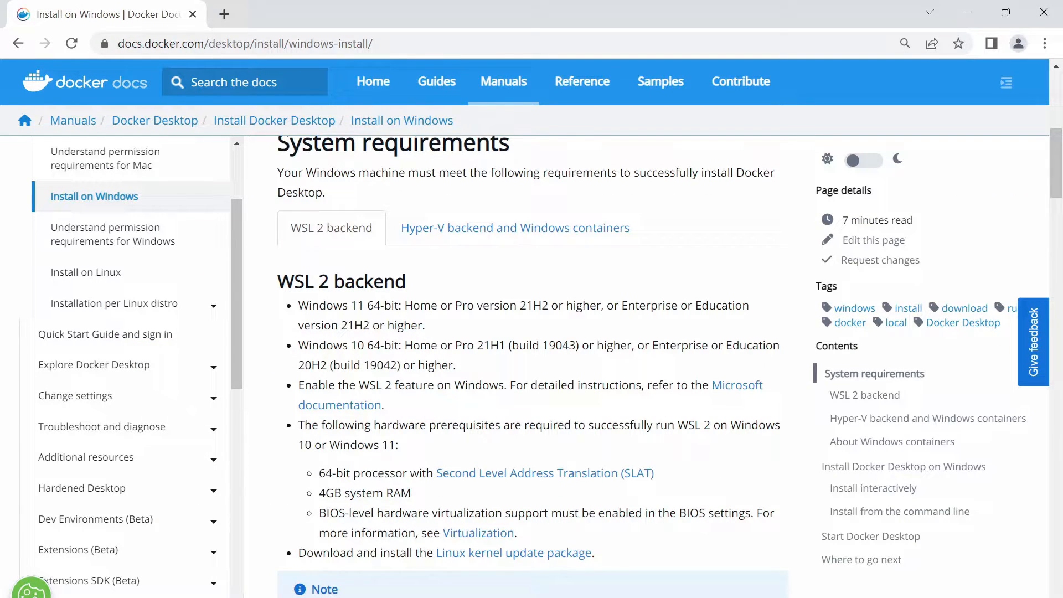
# Open Settings > System > About to show Windows 11 Home, version 22H2 specifications.
pyautogui.write('settings')
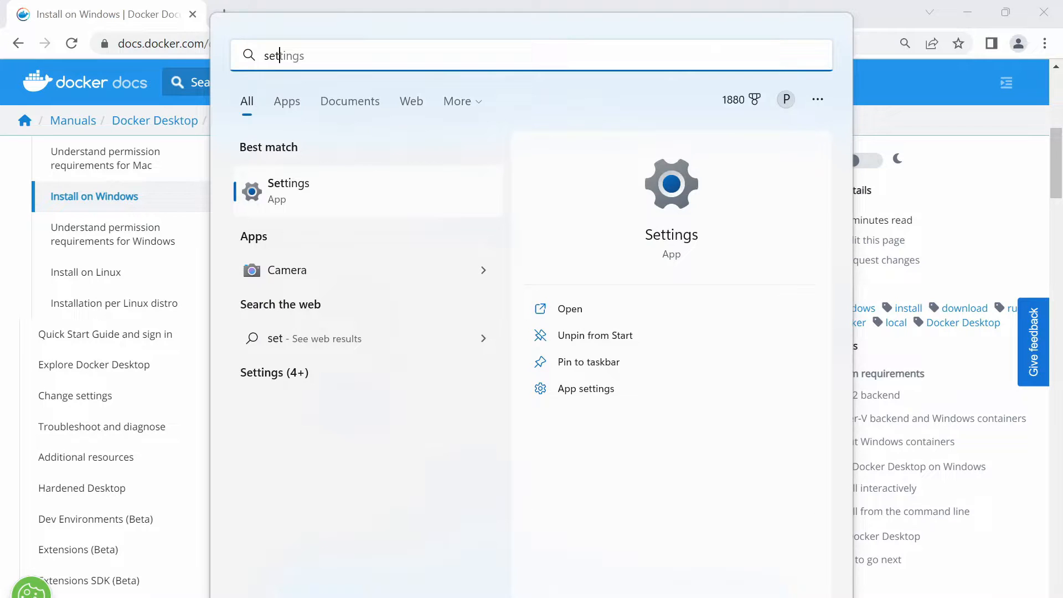
pyautogui.click(288, 190)
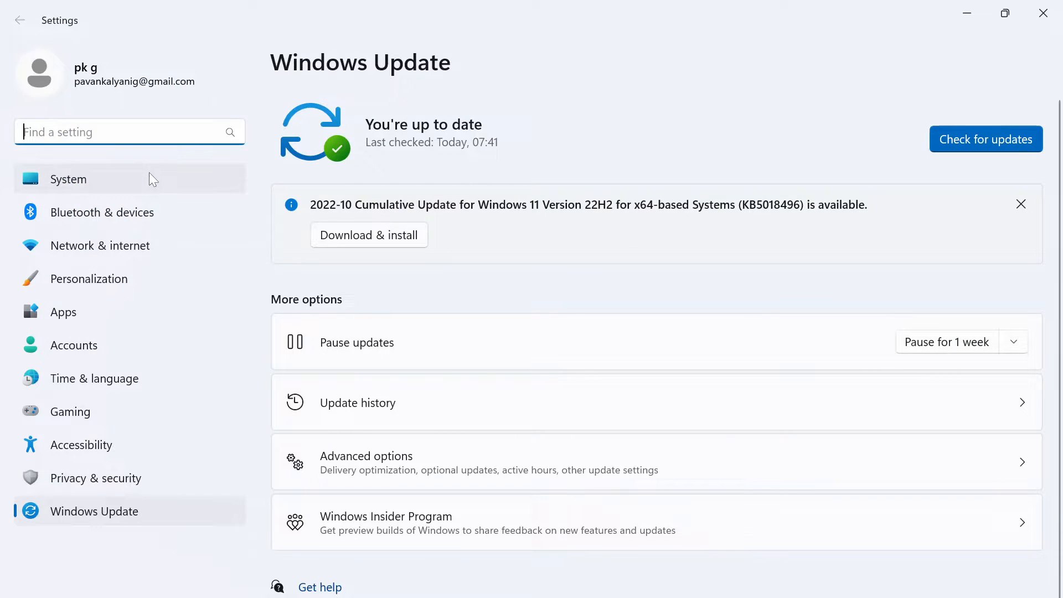
pyautogui.click(68, 178)
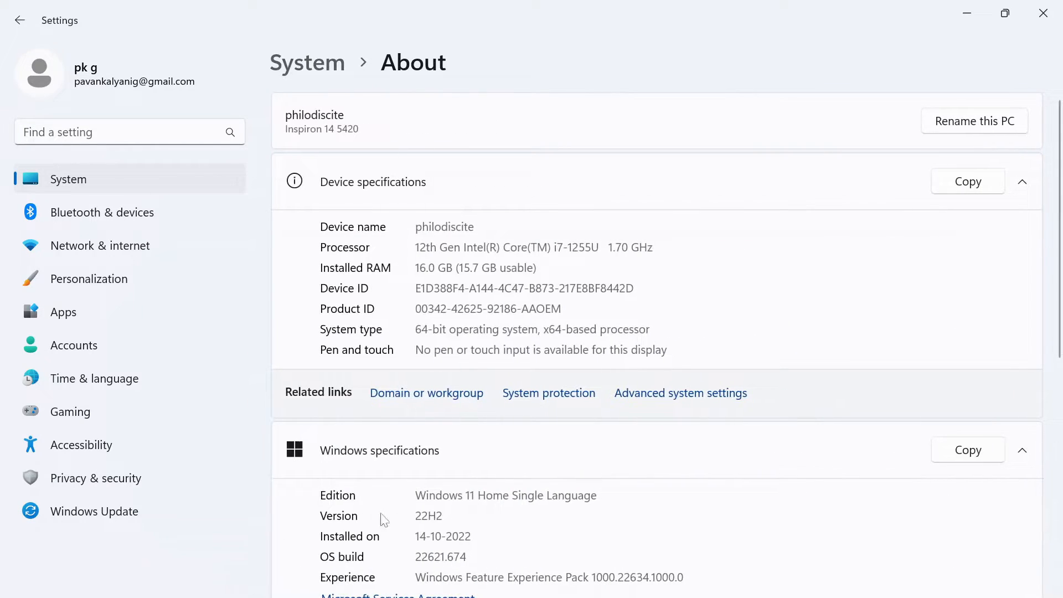
pyautogui.scroll(-3)
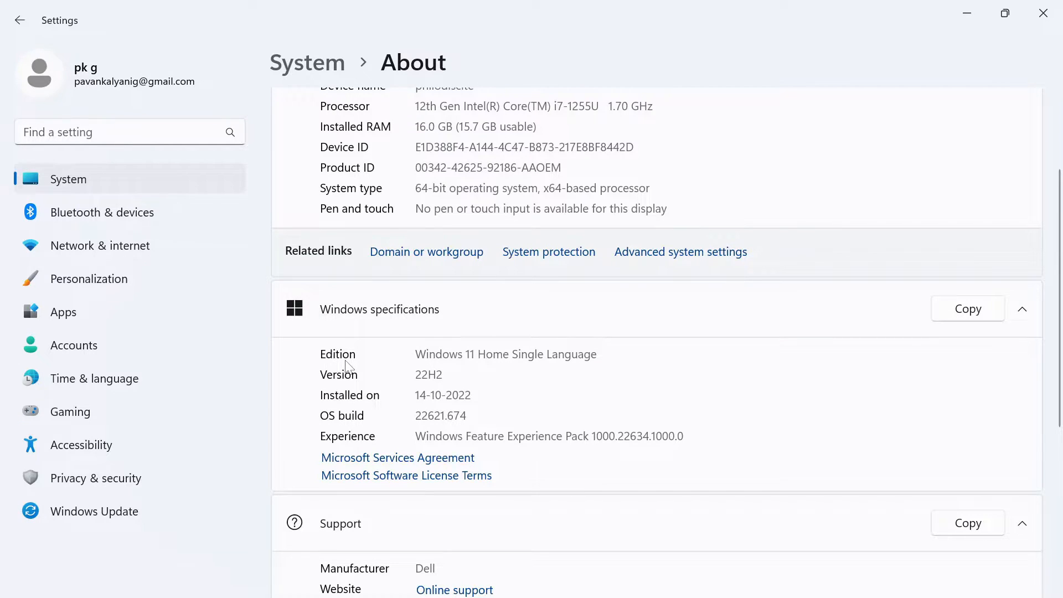
pyautogui.moveTo(355, 385)
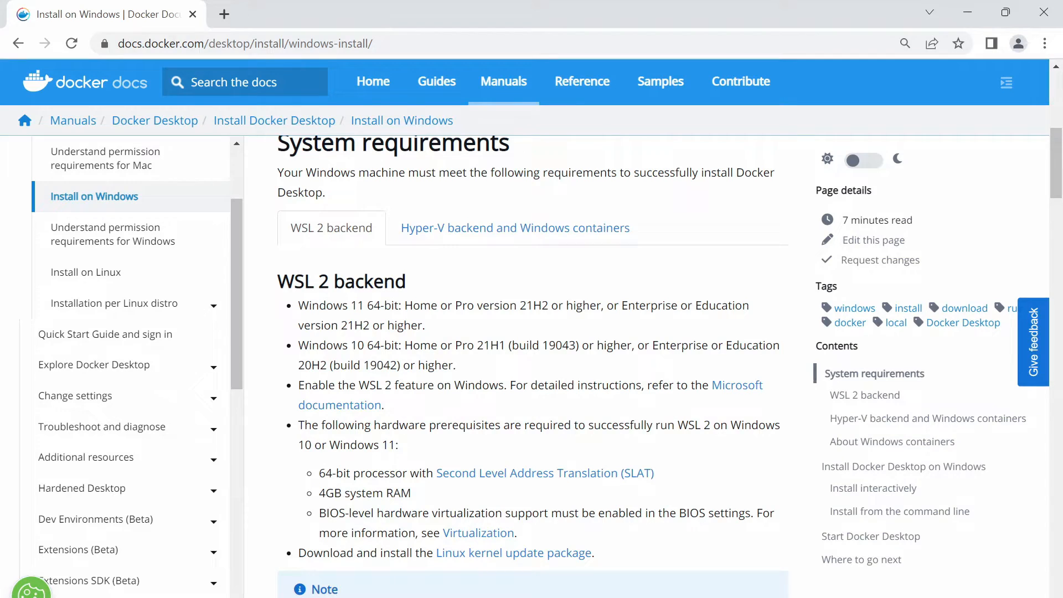
# Select the Windows 11 64-bit version 21H2-or-higher requirement and scroll further down.
pyautogui.moveTo(299, 305); pyautogui.dragTo(425, 325)
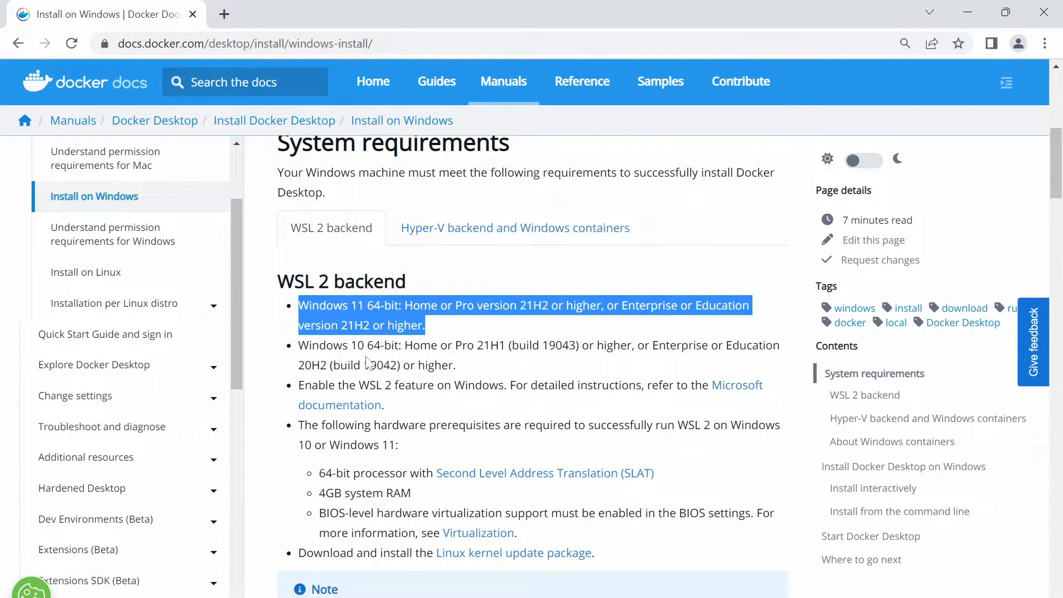
pyautogui.moveTo(439, 333)
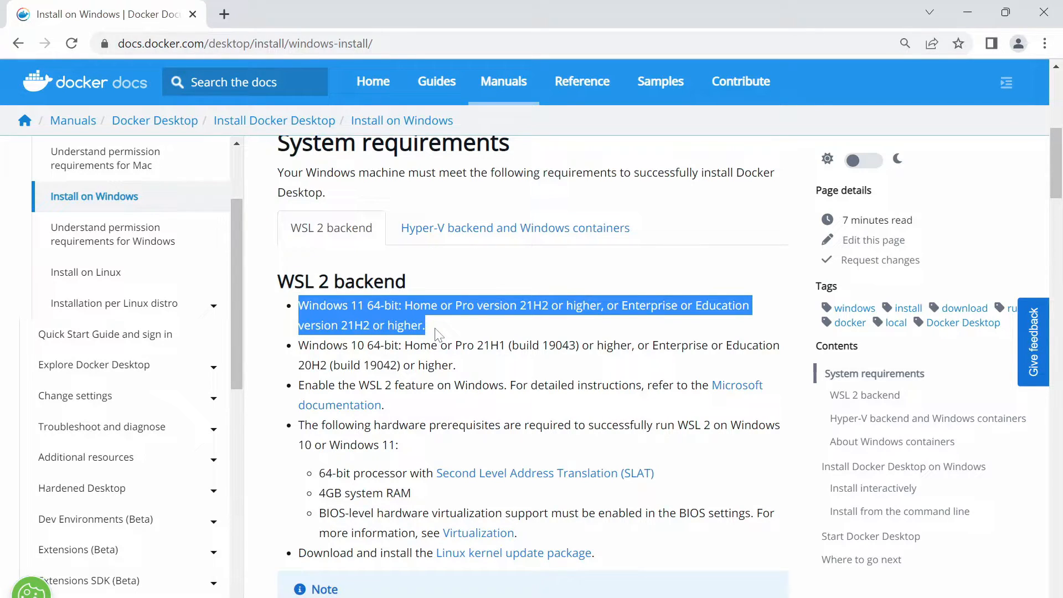
pyautogui.moveTo(523, 339)
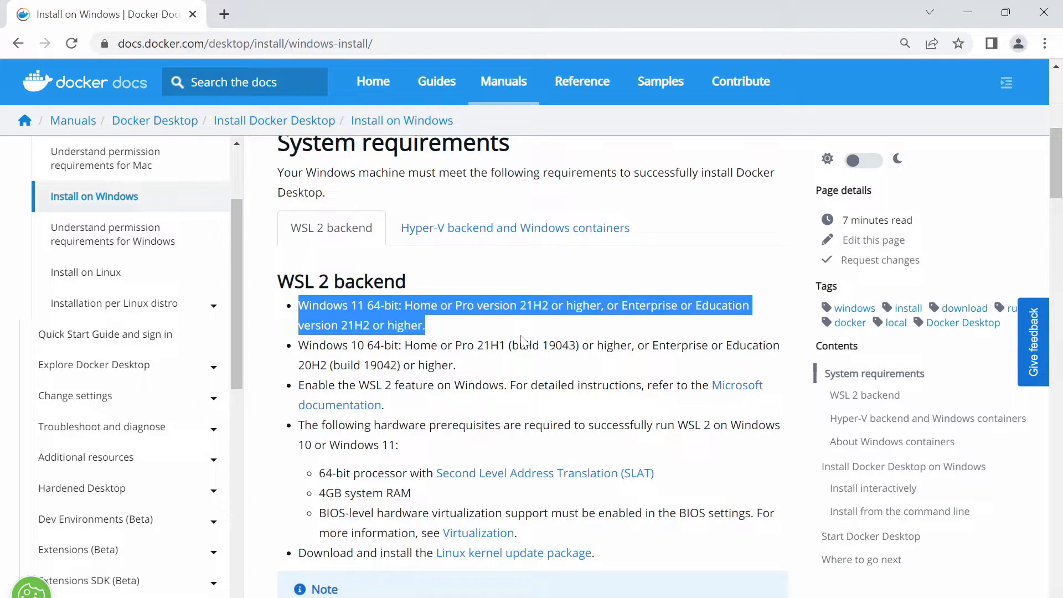
pyautogui.moveTo(455, 294)
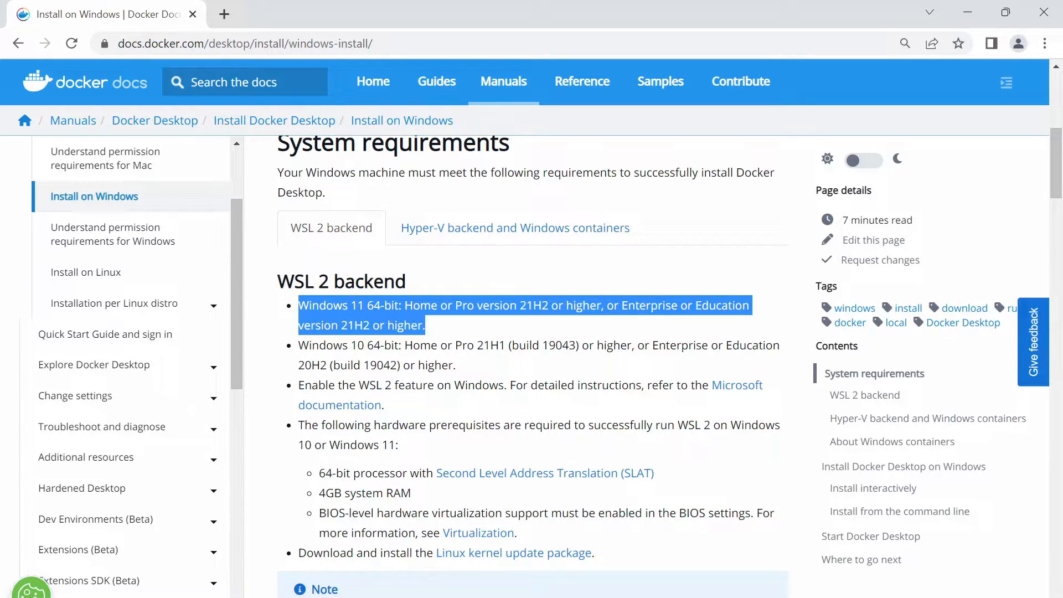
pyautogui.scroll(-3)
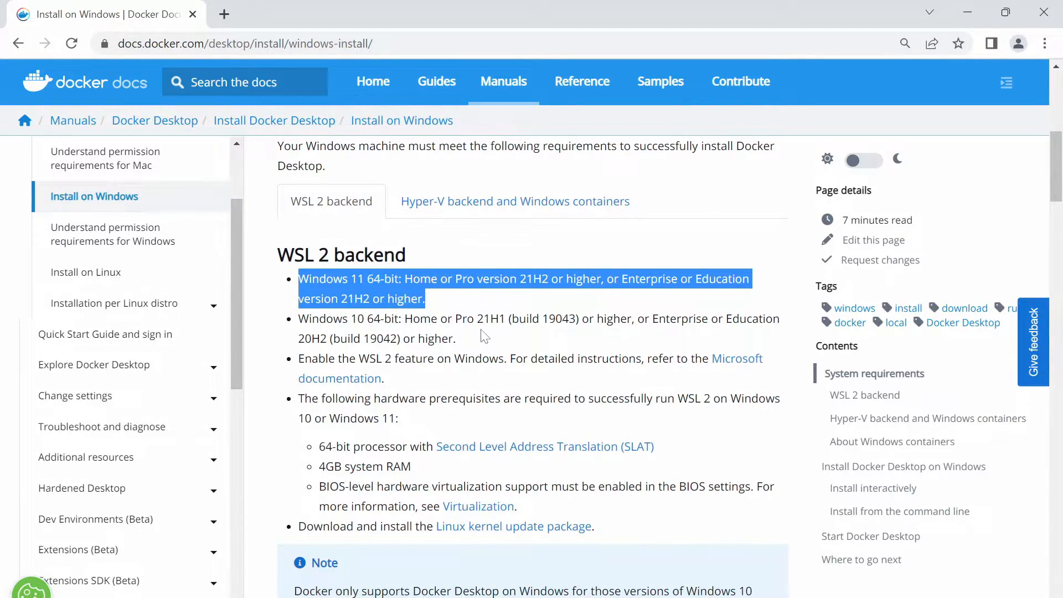
pyautogui.scroll(-3)
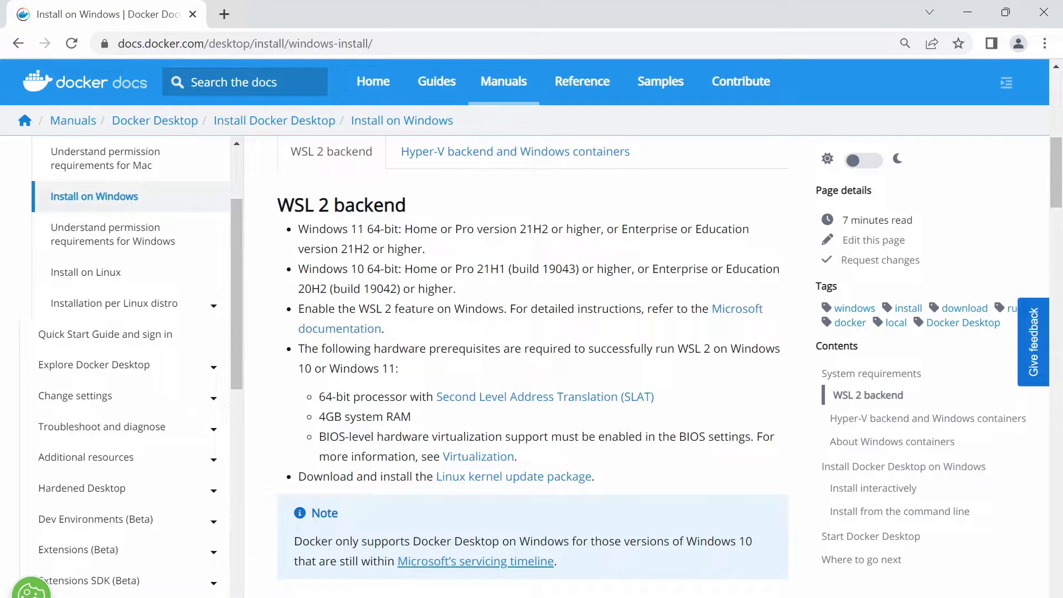
pyautogui.moveTo(419, 323)
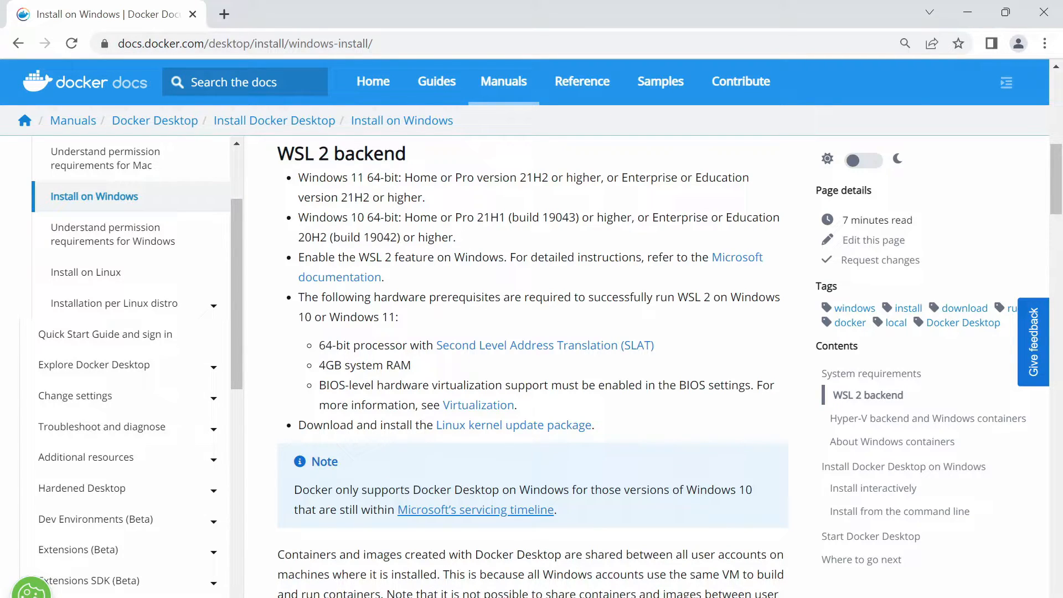
pyautogui.moveTo(408, 509)
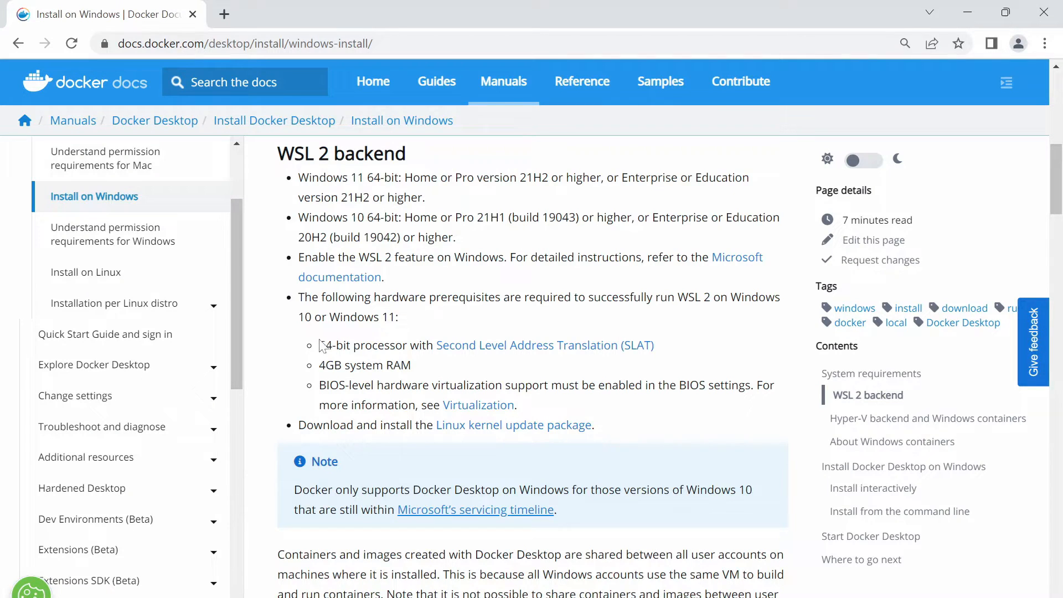
# Select text among the WSL 2 hardware prerequisites.
pyautogui.moveTo(320, 345); pyautogui.dragTo(411, 365)
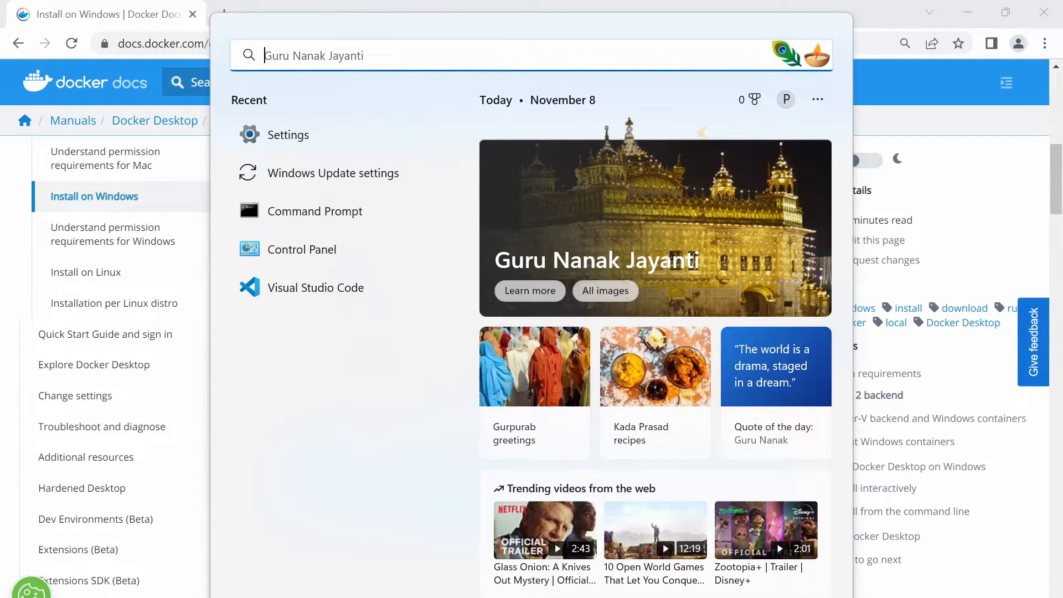
# Launch Task Manager from search, maximize it and review processes and performance.
pyautogui.write('task Manager')
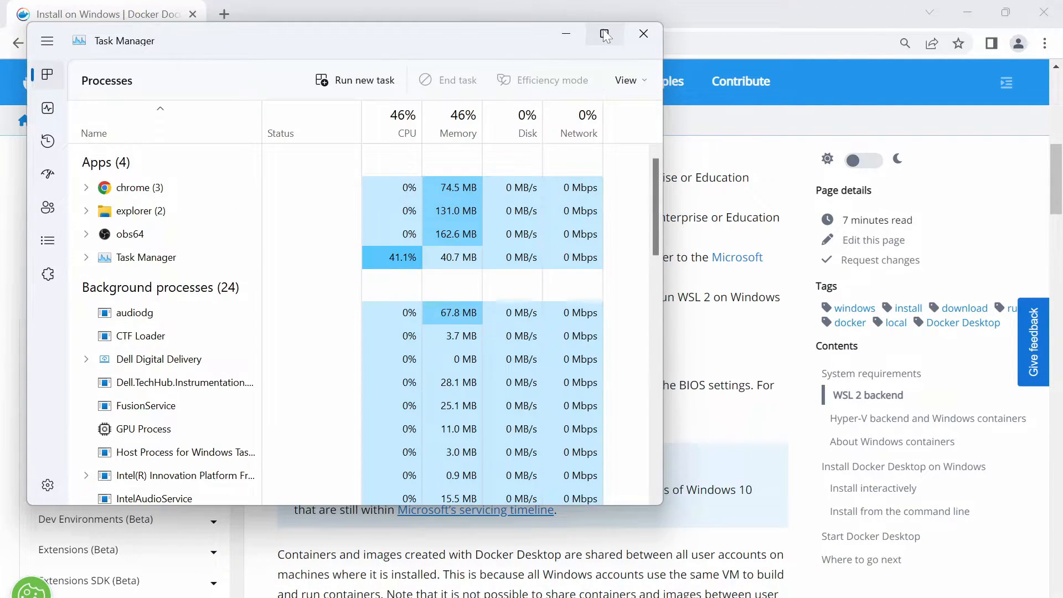
pyautogui.click(601, 34)
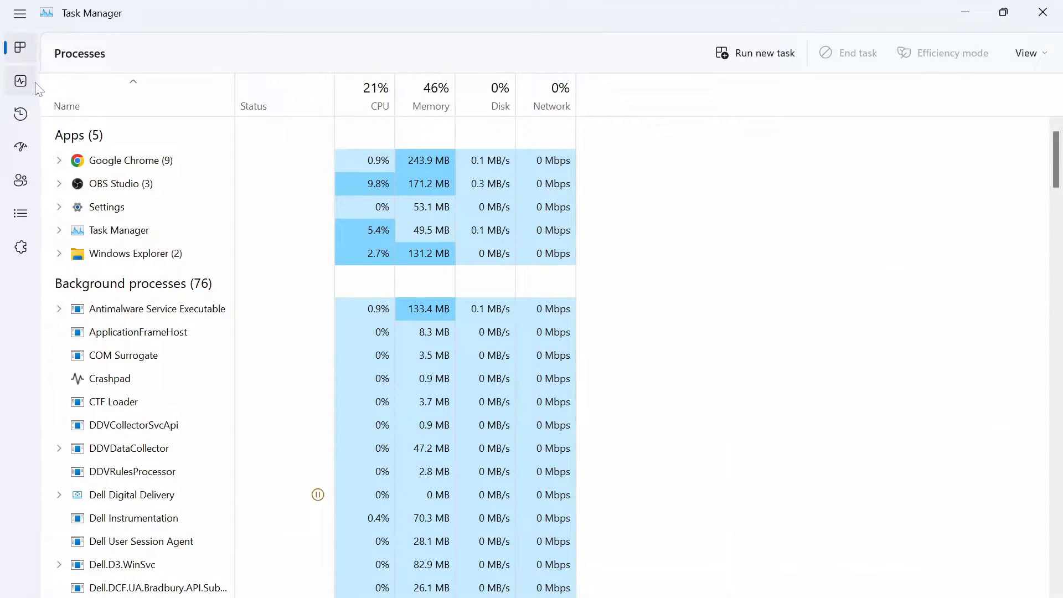
pyautogui.click(21, 79)
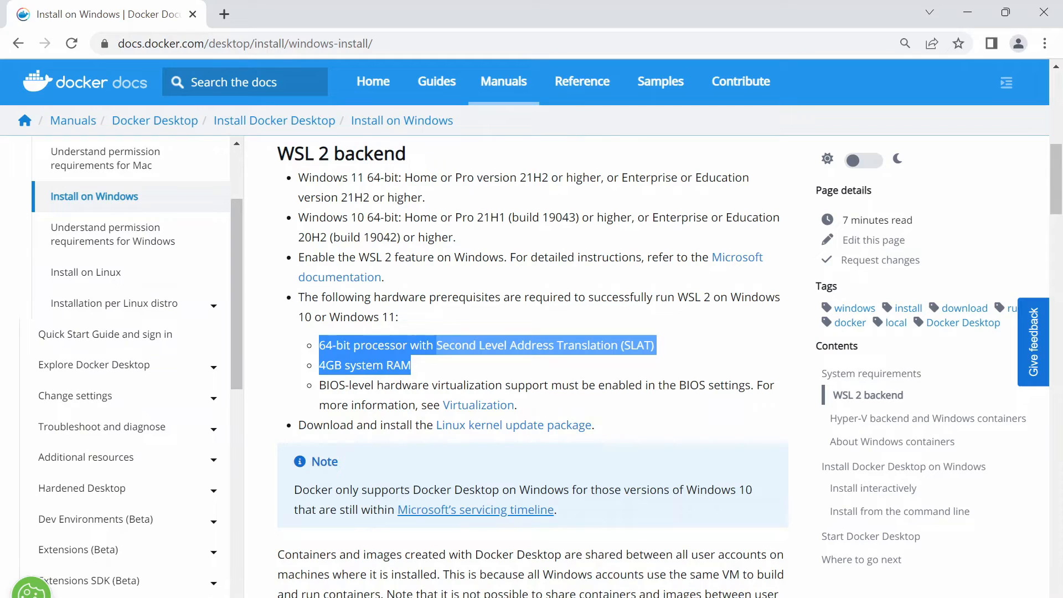
# Download the Docker Desktop for Windows installer from the Install on Windows page.
pyautogui.click(448, 422)
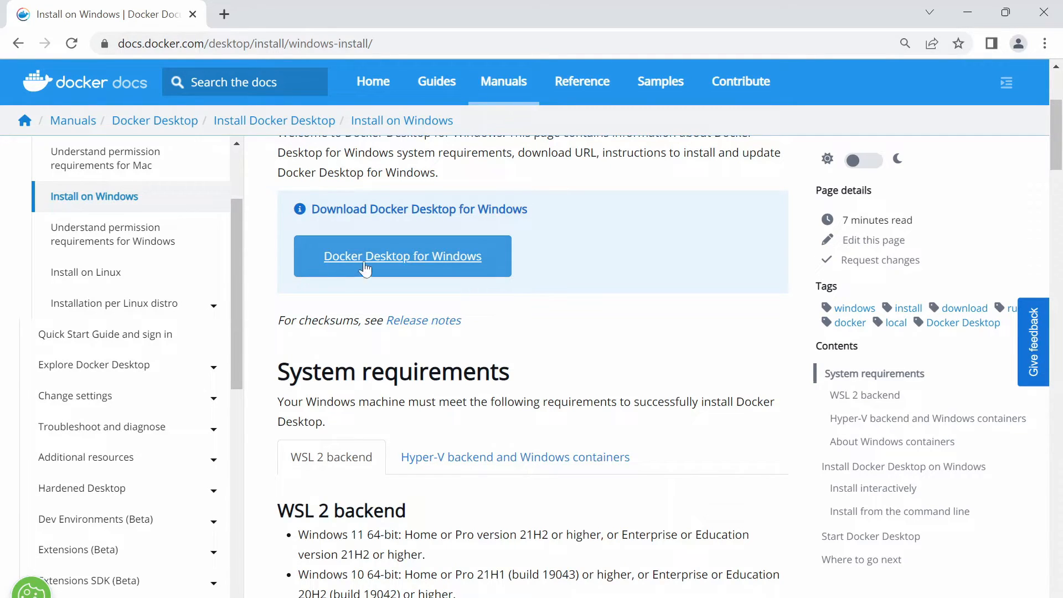
pyautogui.click(401, 256)
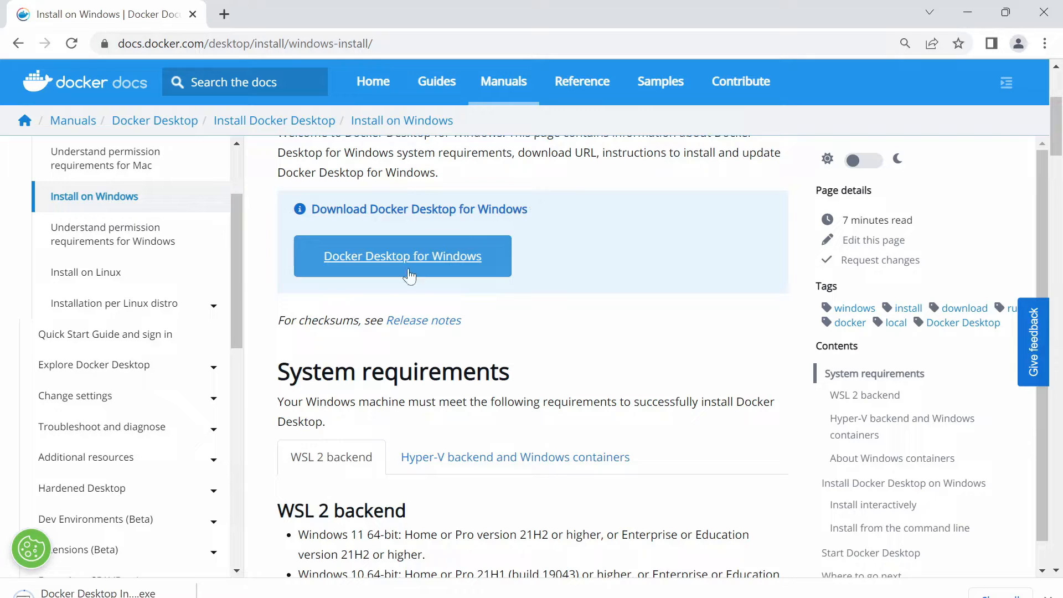
pyautogui.moveTo(227, 565)
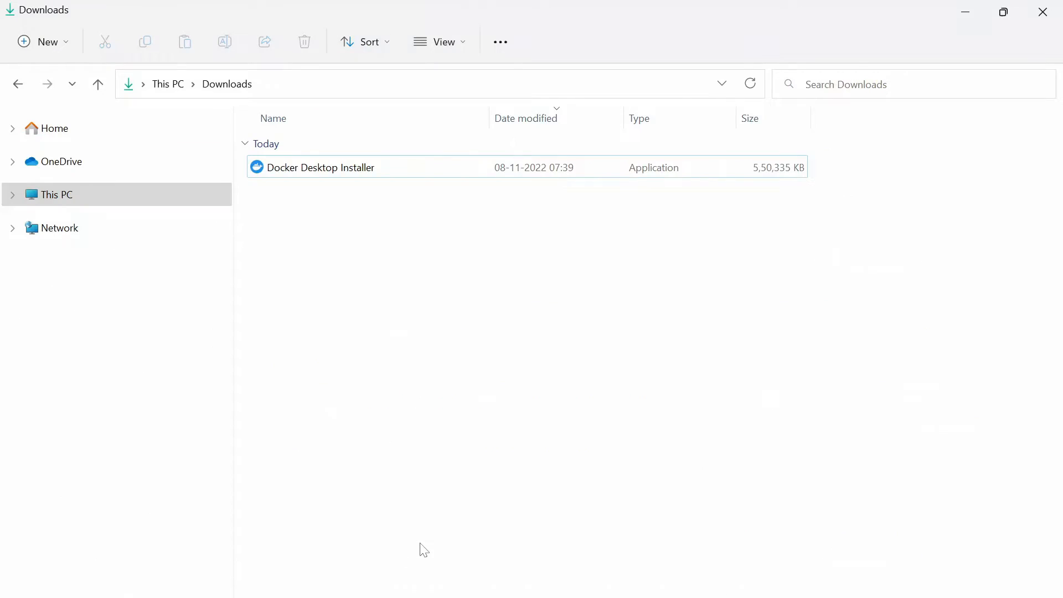
pyautogui.moveTo(412, 171)
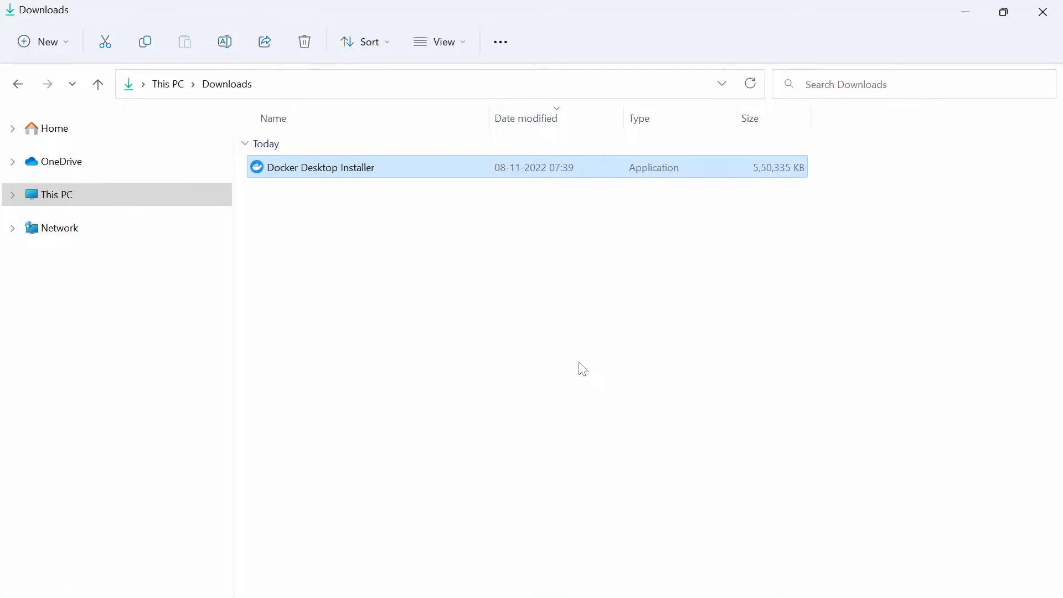
# Run Docker Desktop Installer from the Downloads folder.
pyautogui.doubleClick(320, 167)
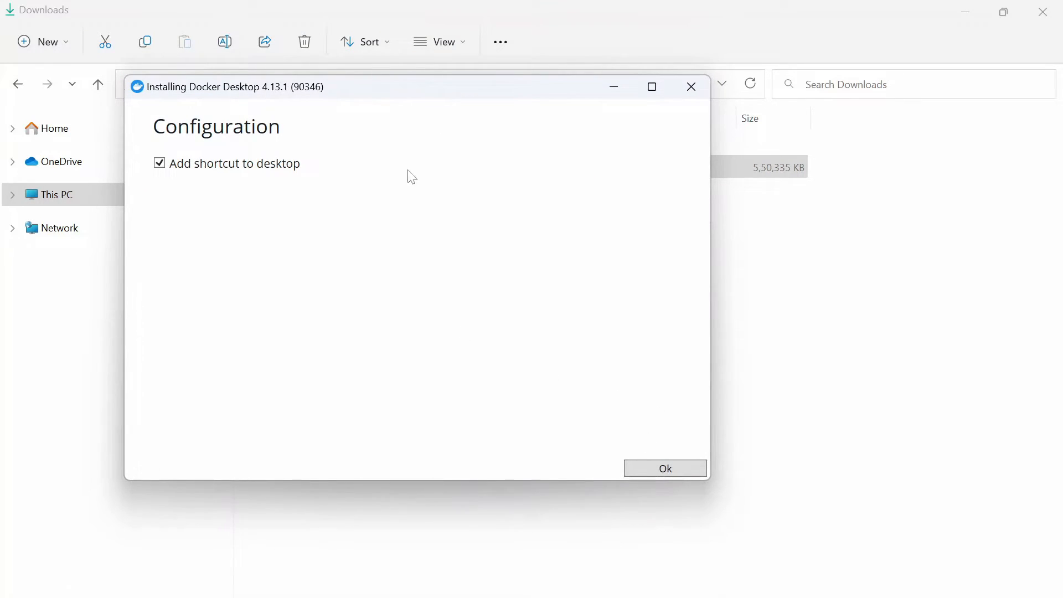
# Install Docker Desktop 4.13.1 with the desktop shortcut kept until setup reports success.
pyautogui.click(665, 468)
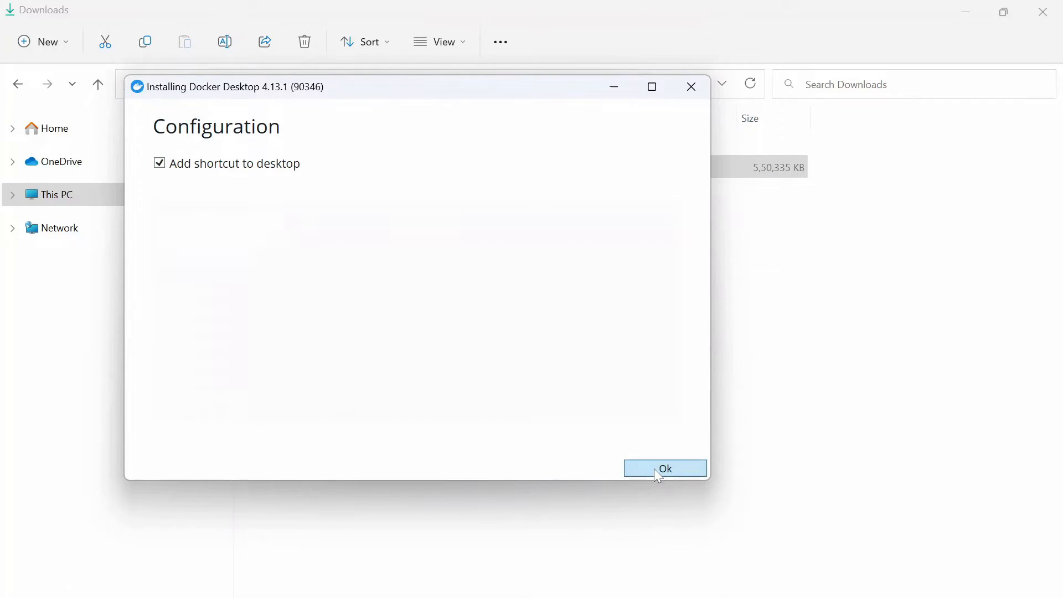
pyautogui.click(664, 468)
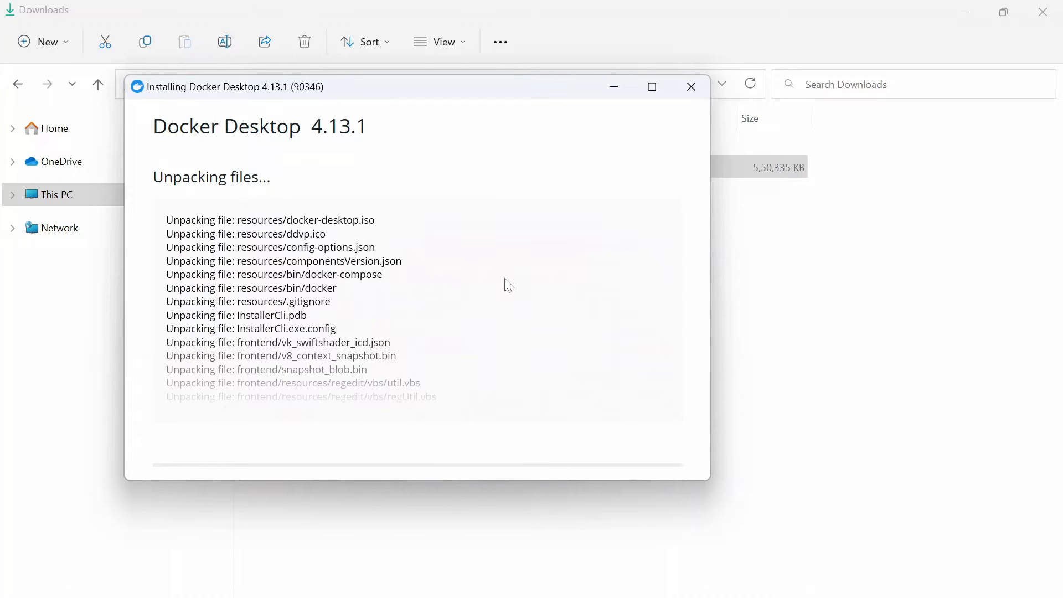
pyautogui.moveTo(529, 258)
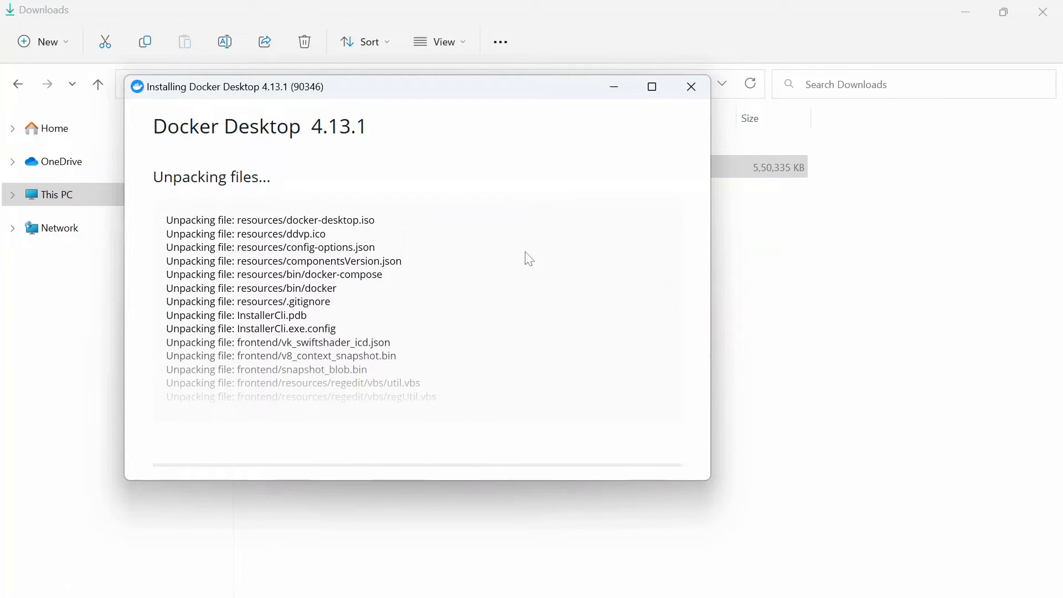
pyautogui.click(650, 87)
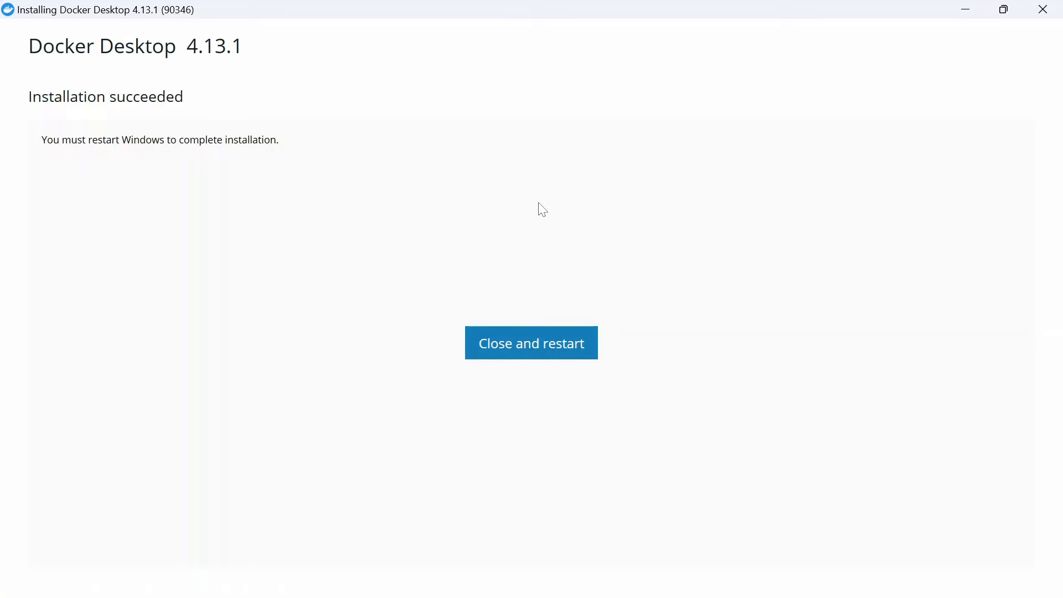
pyautogui.click(531, 342)
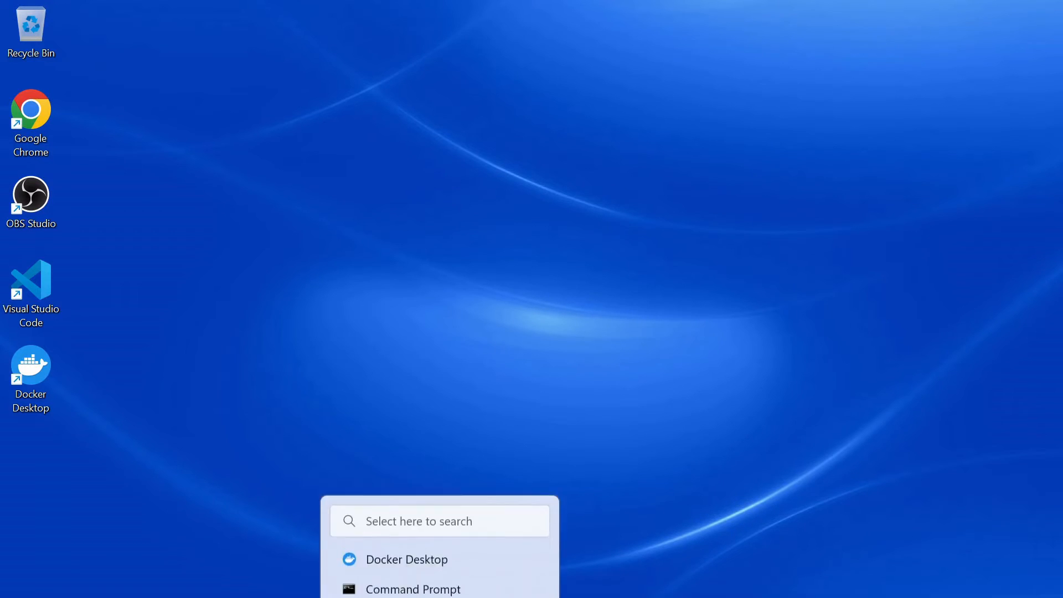
# Search 'do' in the Start menu to find and launch Docker Desktop.
pyautogui.write('do')
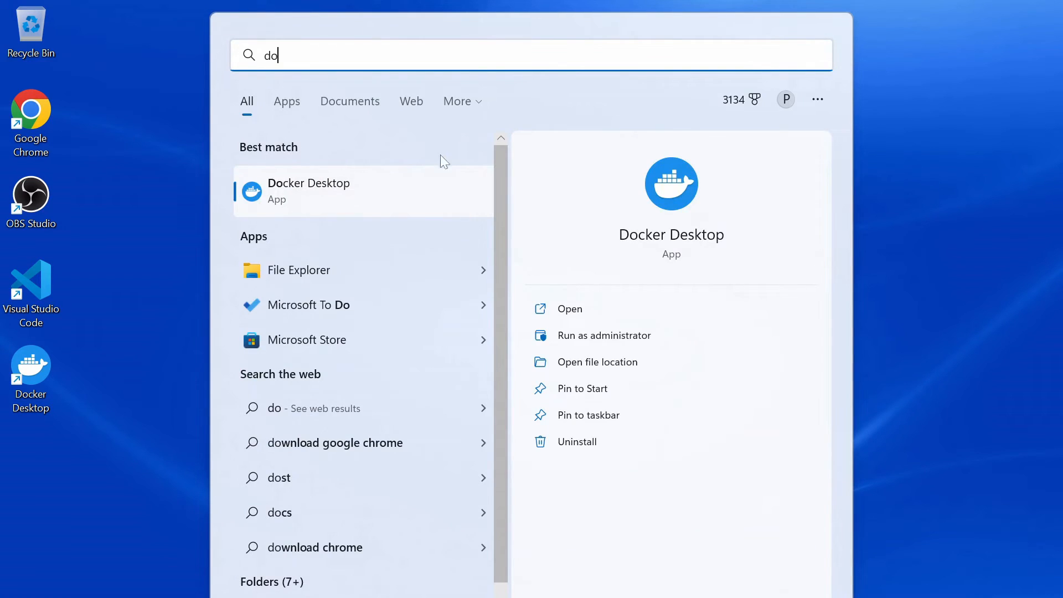
pyautogui.press('Escape')
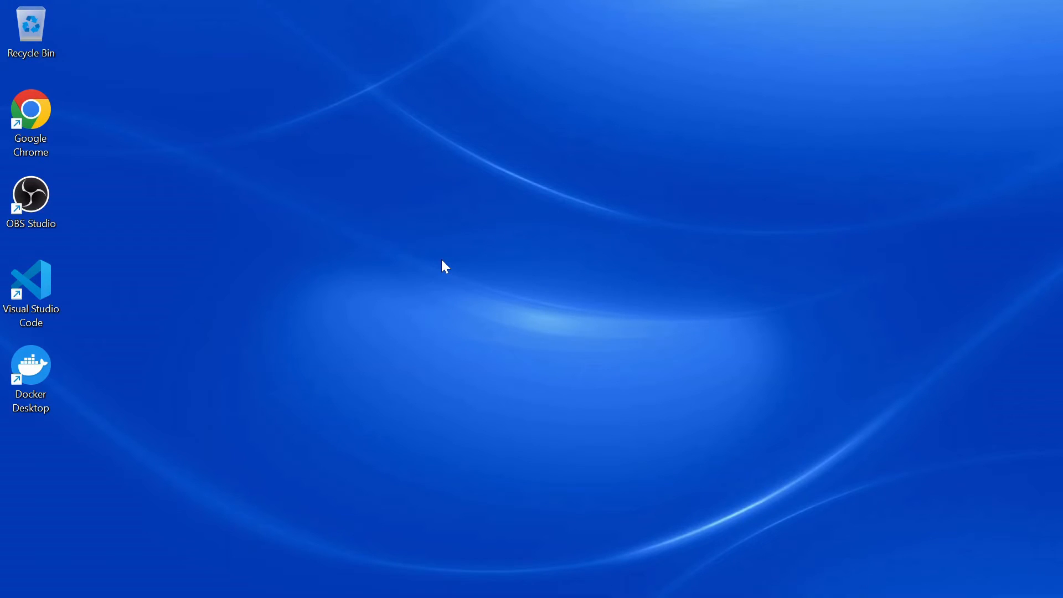
pyautogui.moveTo(605, 251)
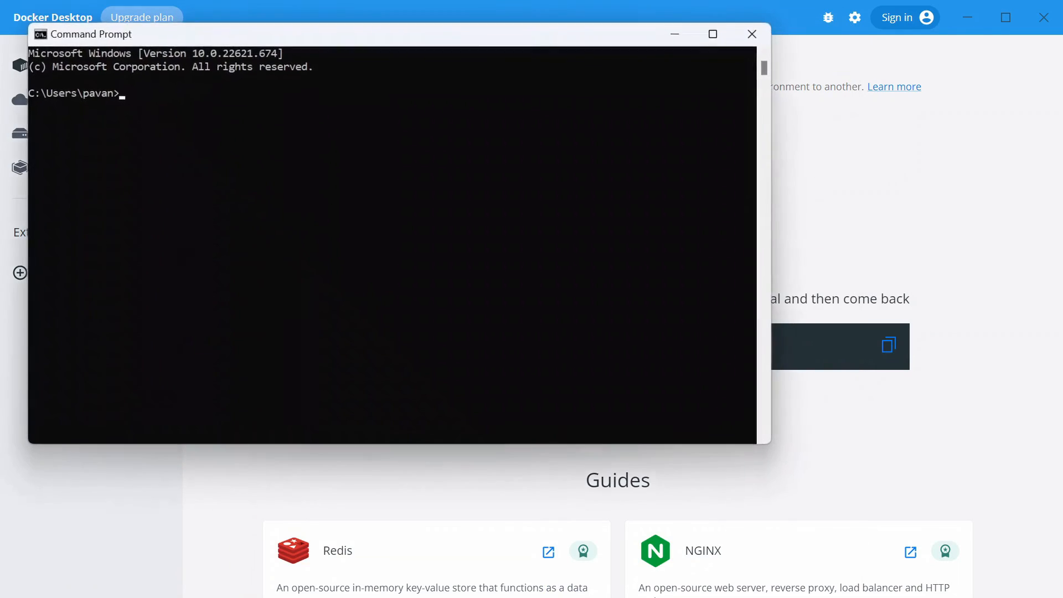
# Run docker --version showing 20.10.20, maximize Command Prompt, and list containers with docker ps -a.
pyautogui.write('docker')
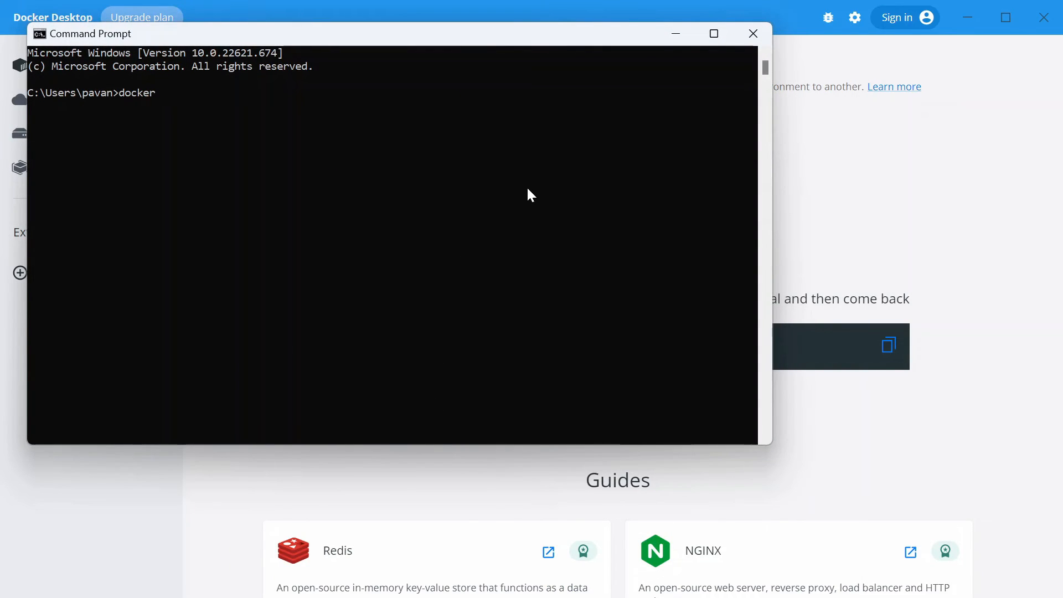
pyautogui.write('--version')
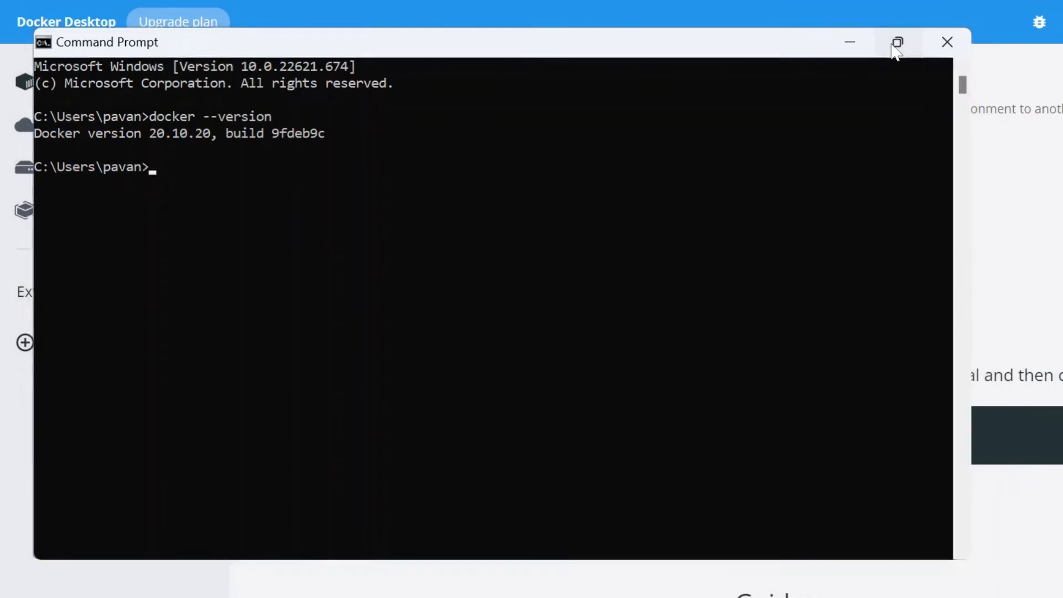
pyautogui.click(896, 42)
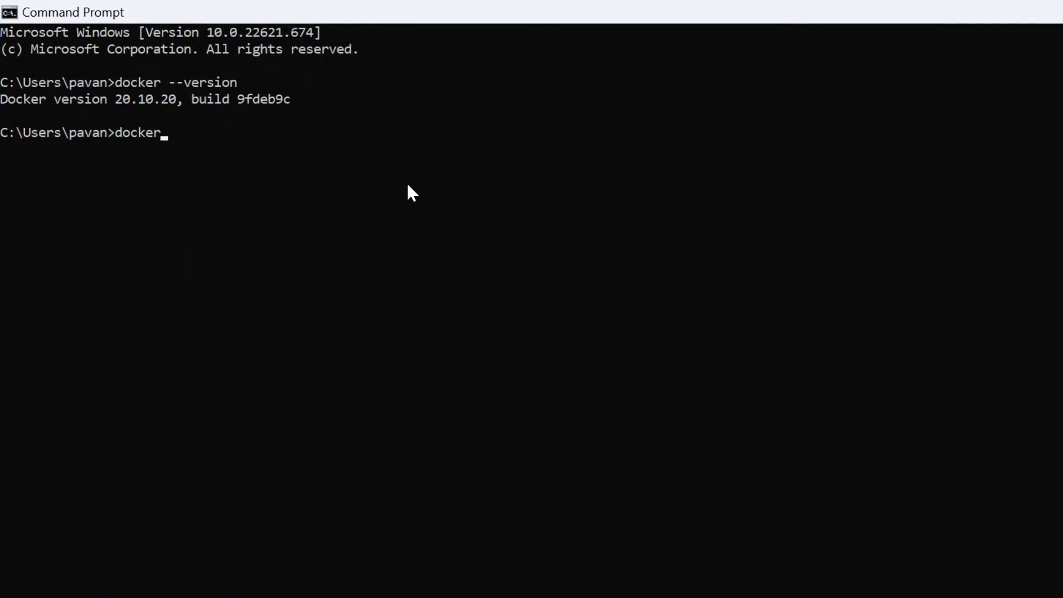
pyautogui.write('ps')
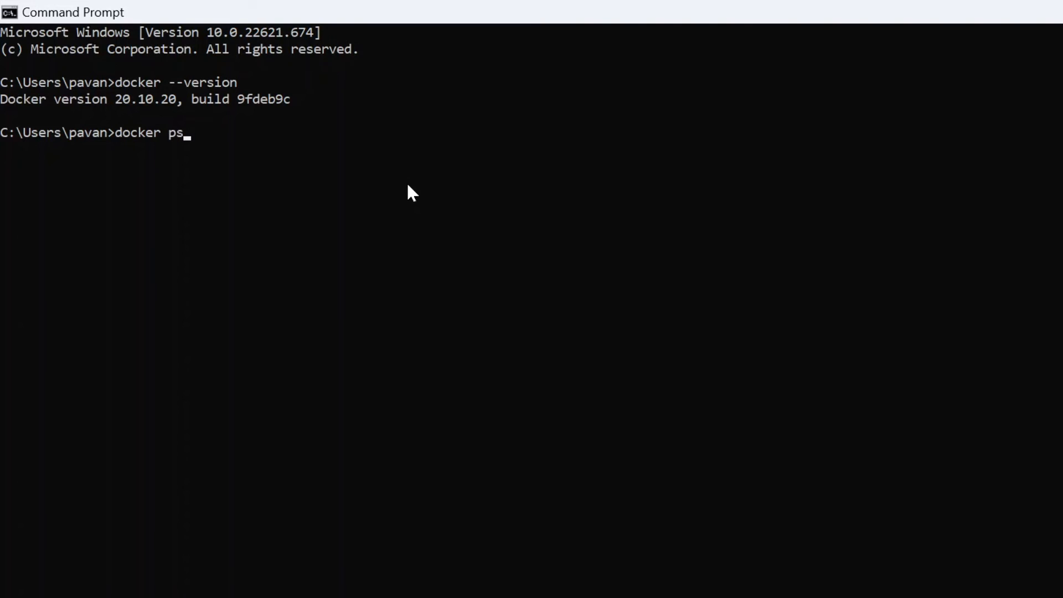
pyautogui.write('-a')
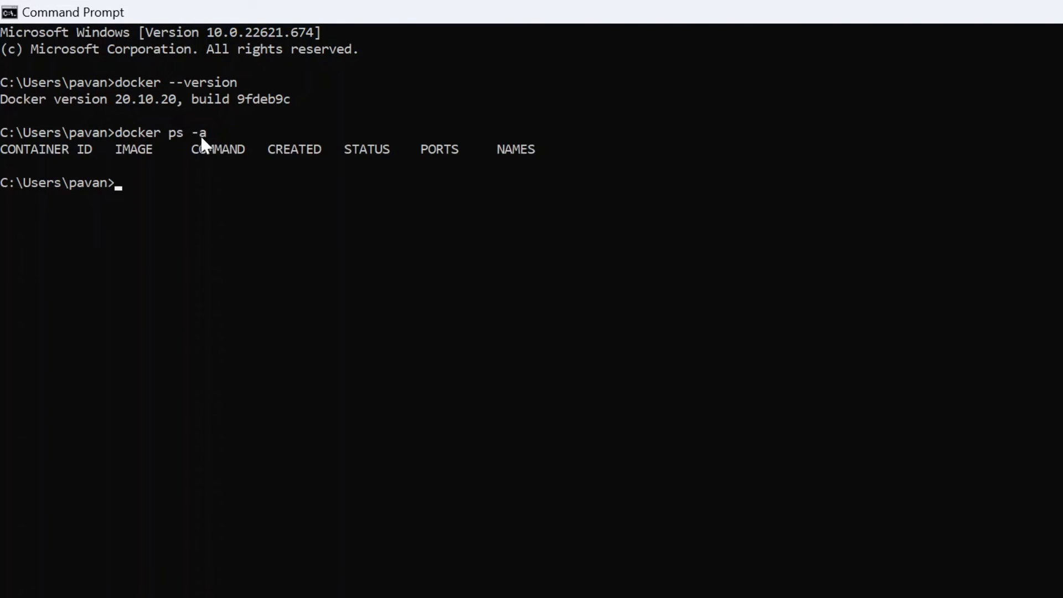
pyautogui.moveTo(102, 171)
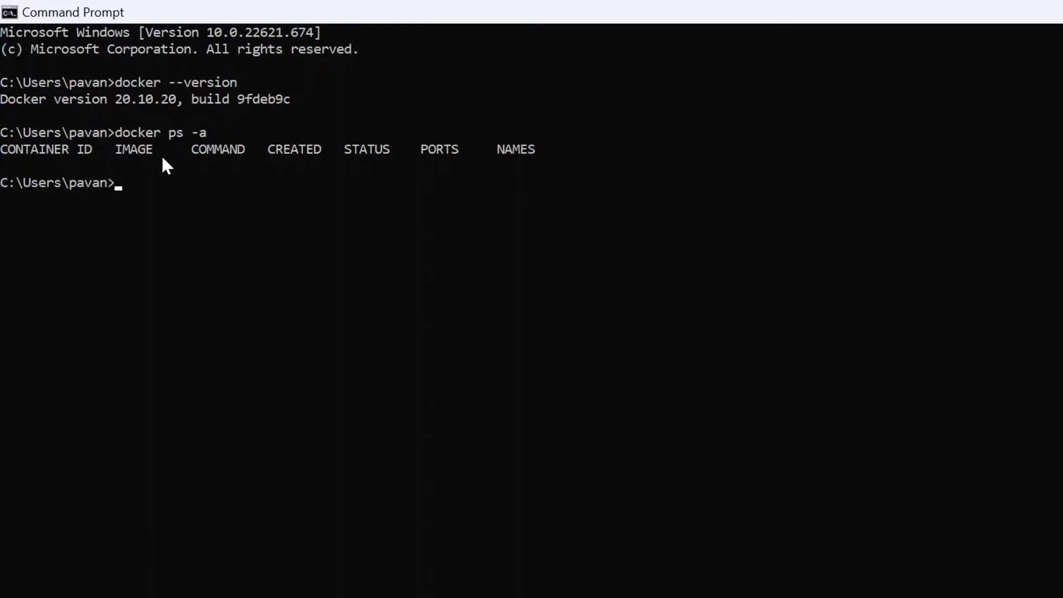
# Run docker run hello-world to pull and start the hello-world image.
pyautogui.write('docker run')
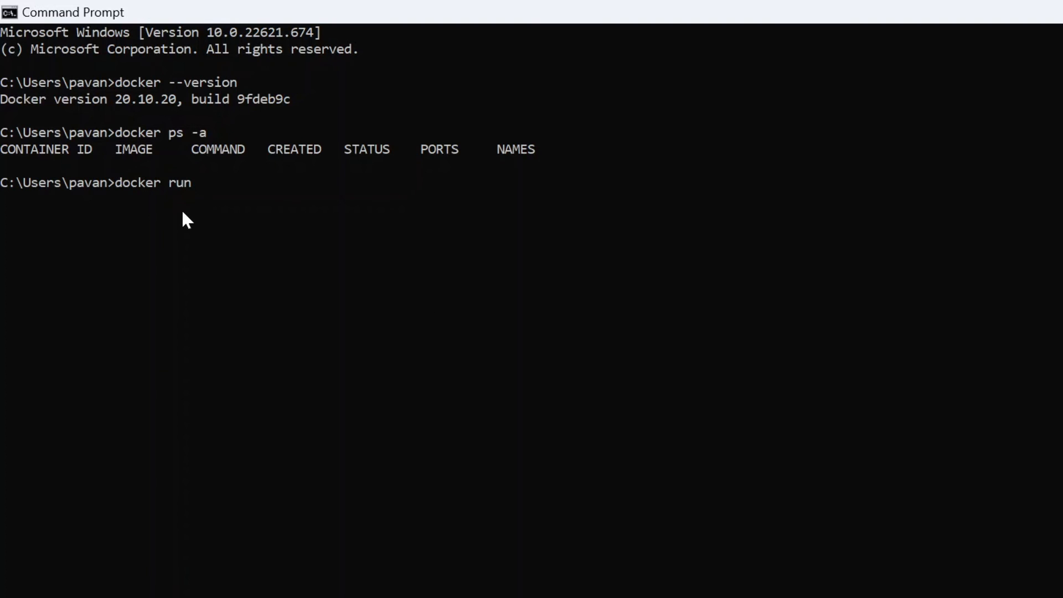
pyautogui.write('hello')
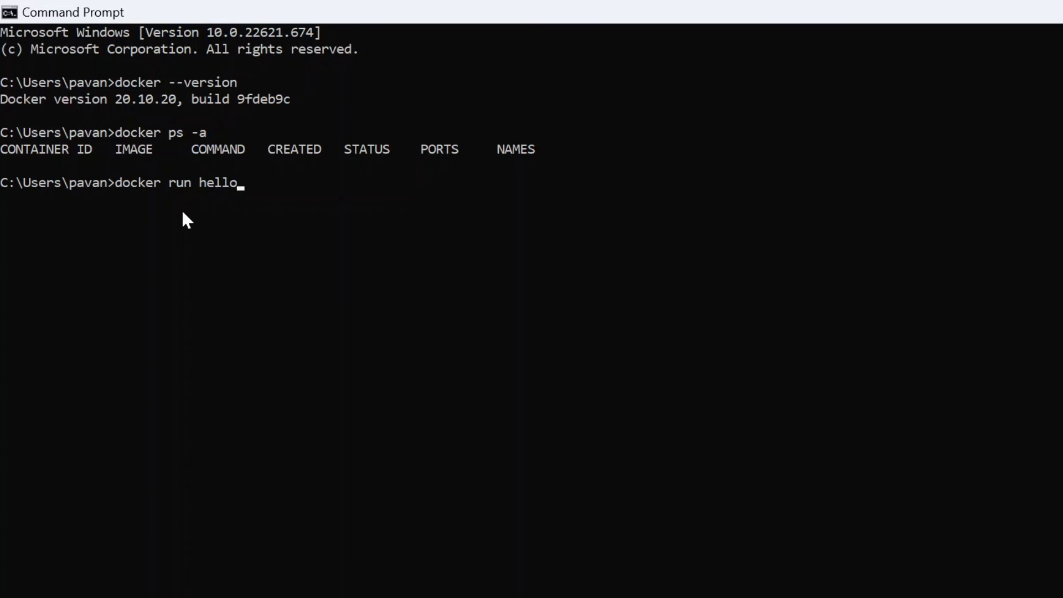
pyautogui.write('-world')
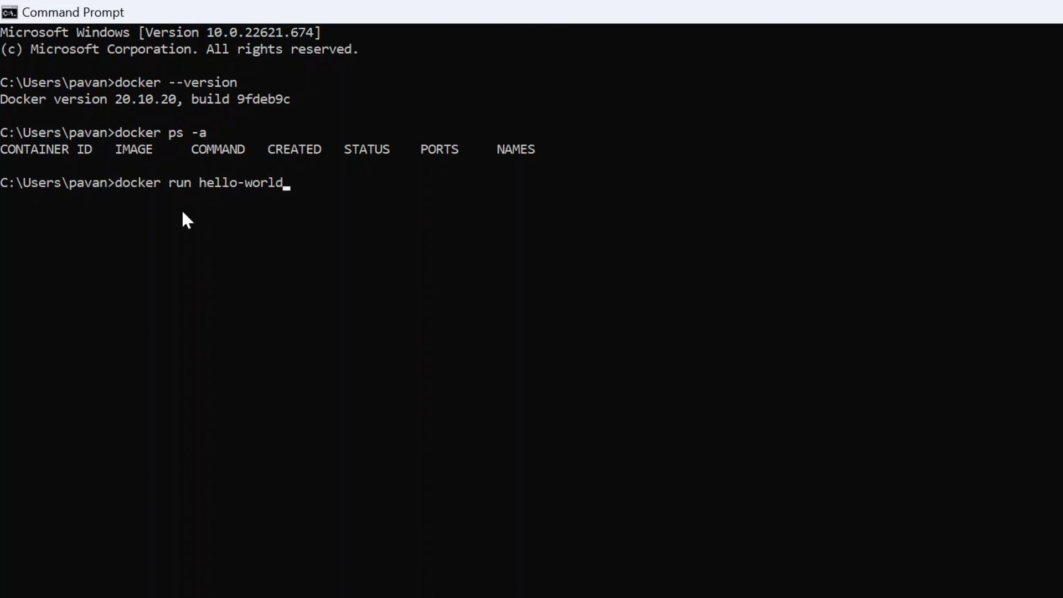
pyautogui.press('enter')
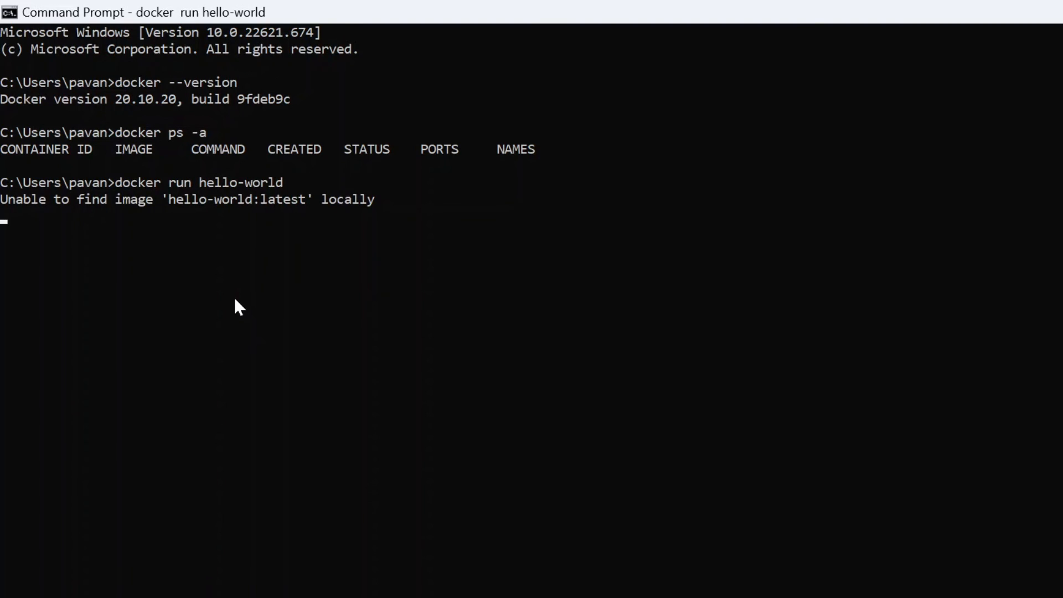
pyautogui.moveTo(246, 224)
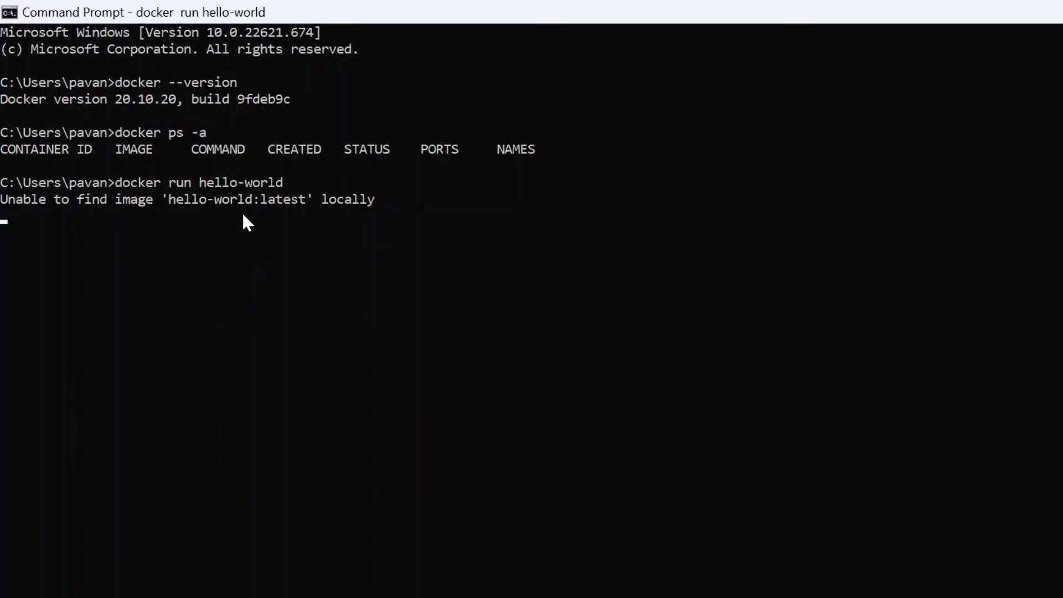